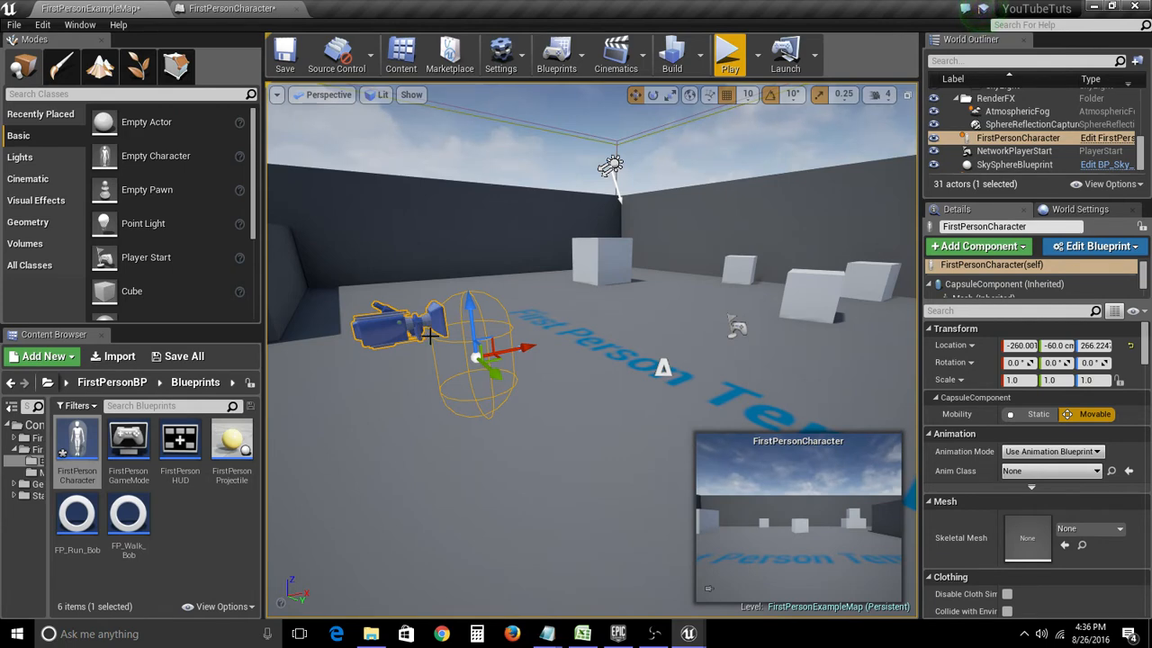
{"action": "mouse_move", "coordinate": [232, 8]}
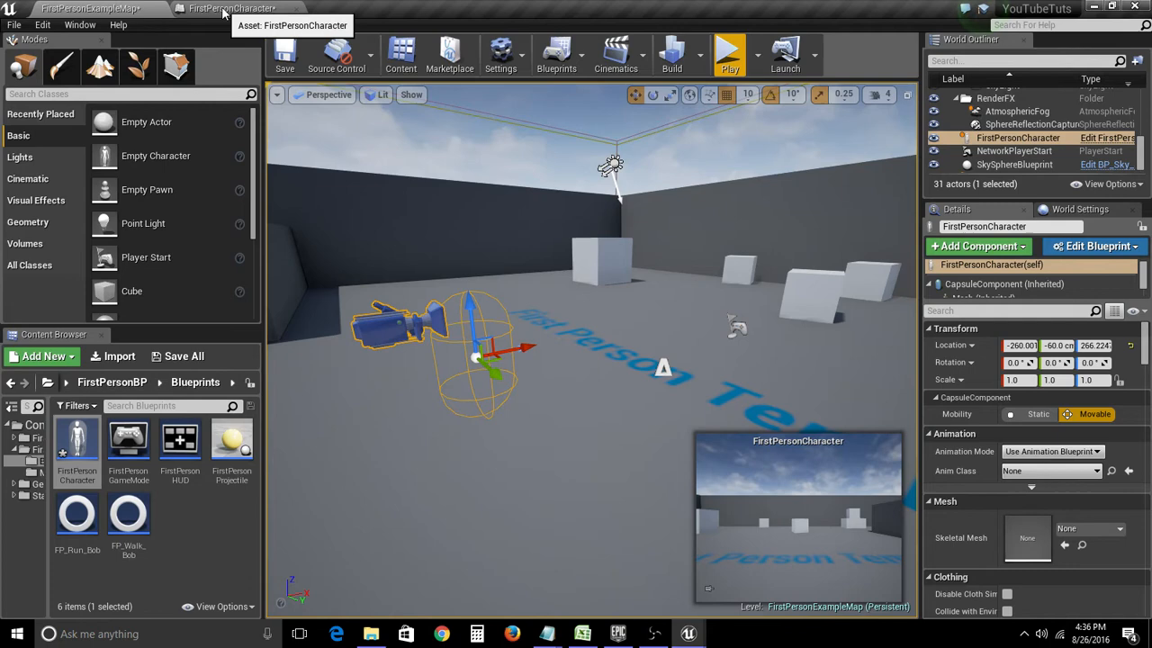
Switch to the FirstPersonCharacter blueprint's Event Graph.
{"action": "left_click", "coordinate": [233, 8]}
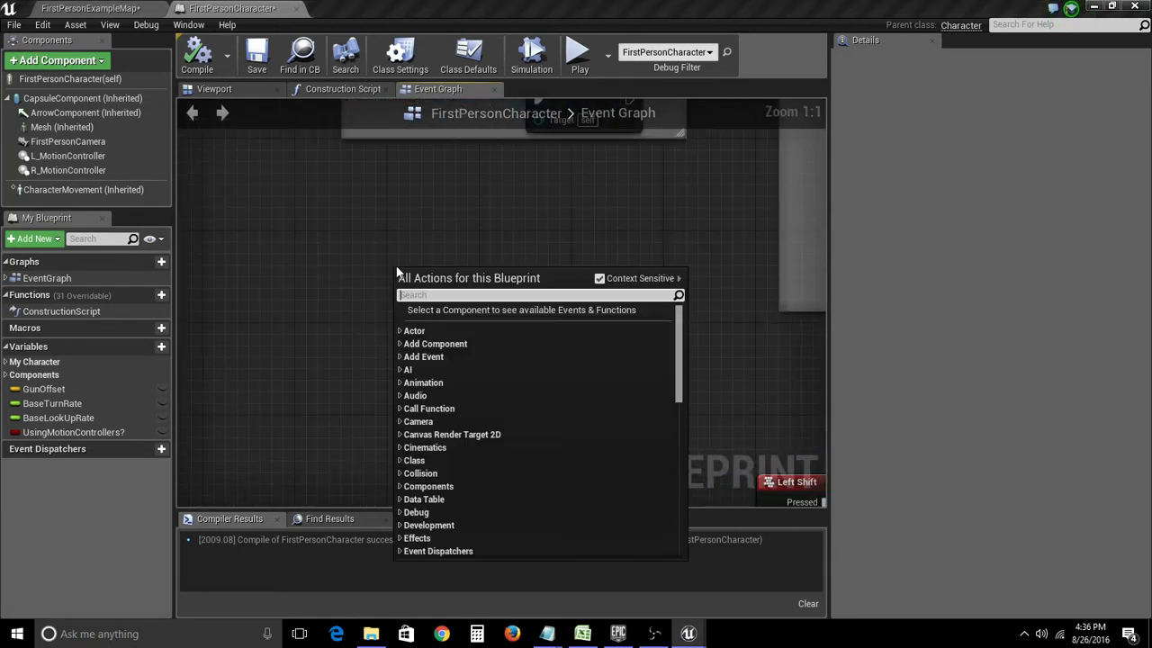
Add a Left Ctrl key event wired to Crouch on Pressed and Un Crouch on Released.
{"action": "type", "text": "left"}
{"action": "type", "text": "crouch"}
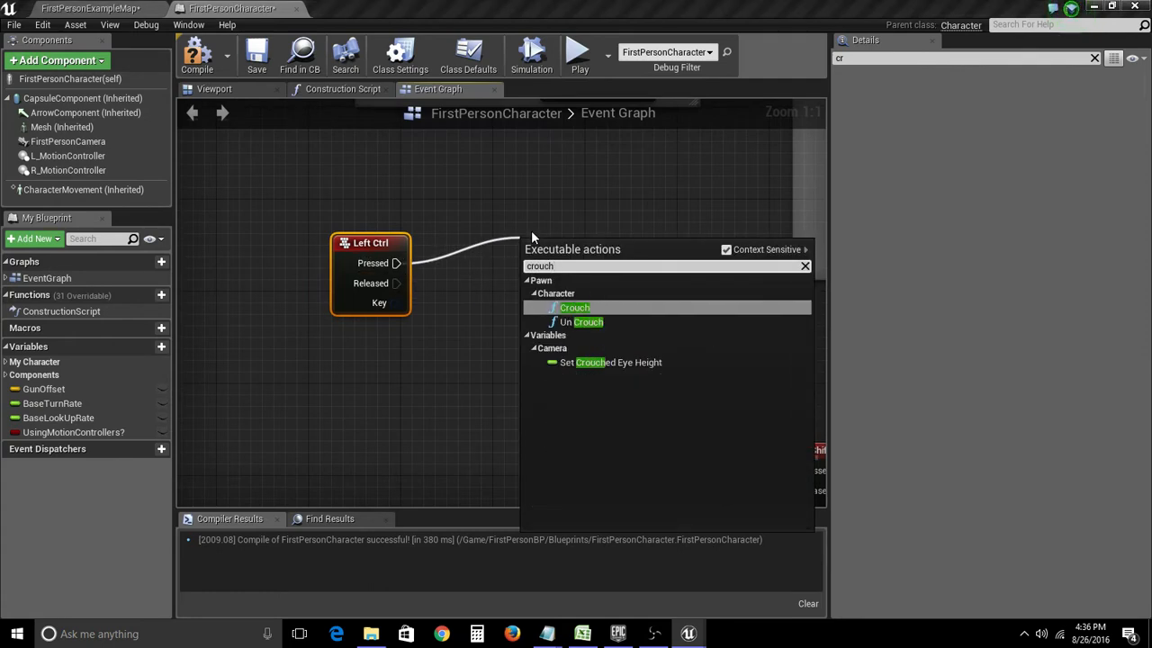
{"action": "left_click", "coordinate": [574, 308]}
{"action": "type", "text": "un"}
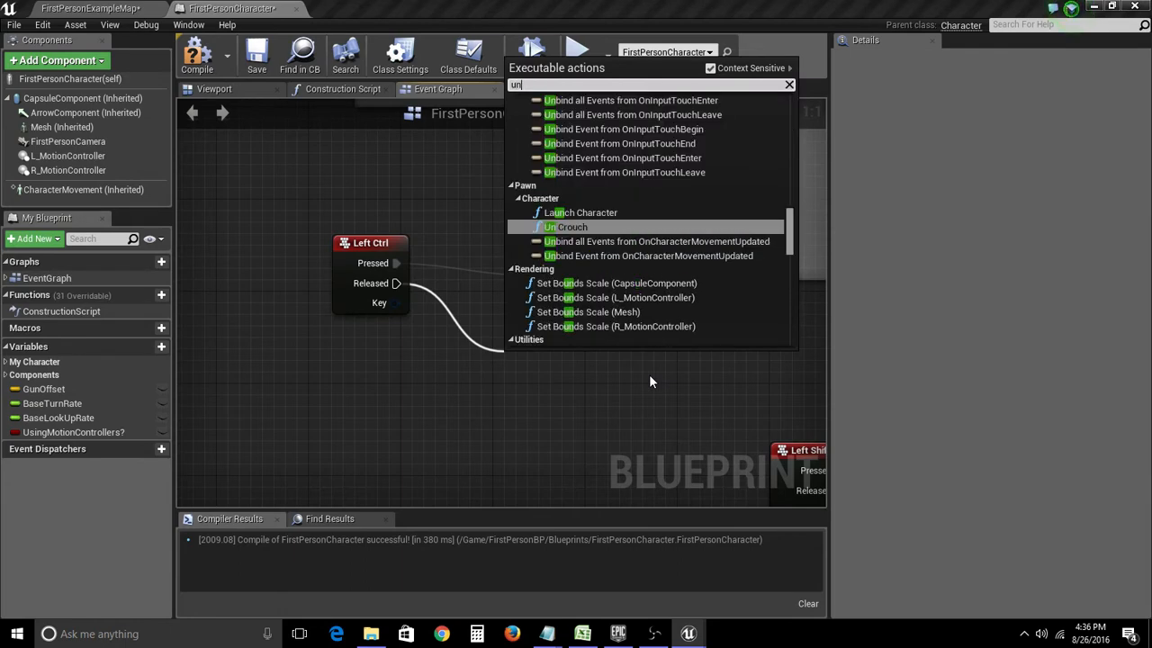
{"action": "left_click", "coordinate": [571, 226]}
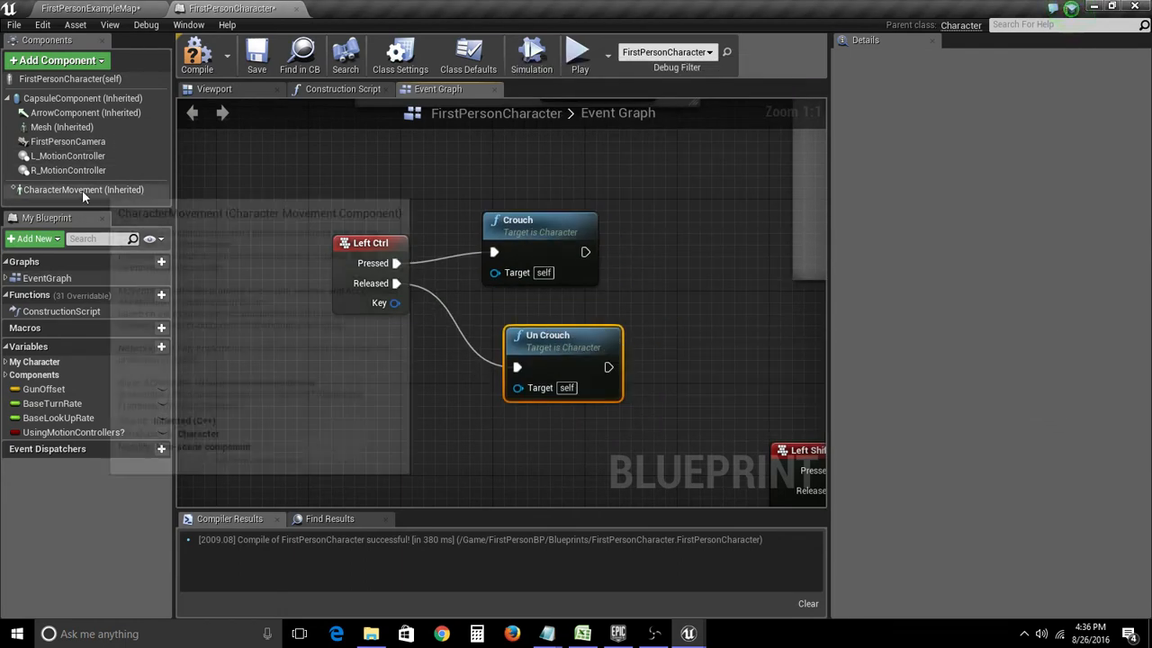
{"action": "mouse_move", "coordinate": [83, 189]}
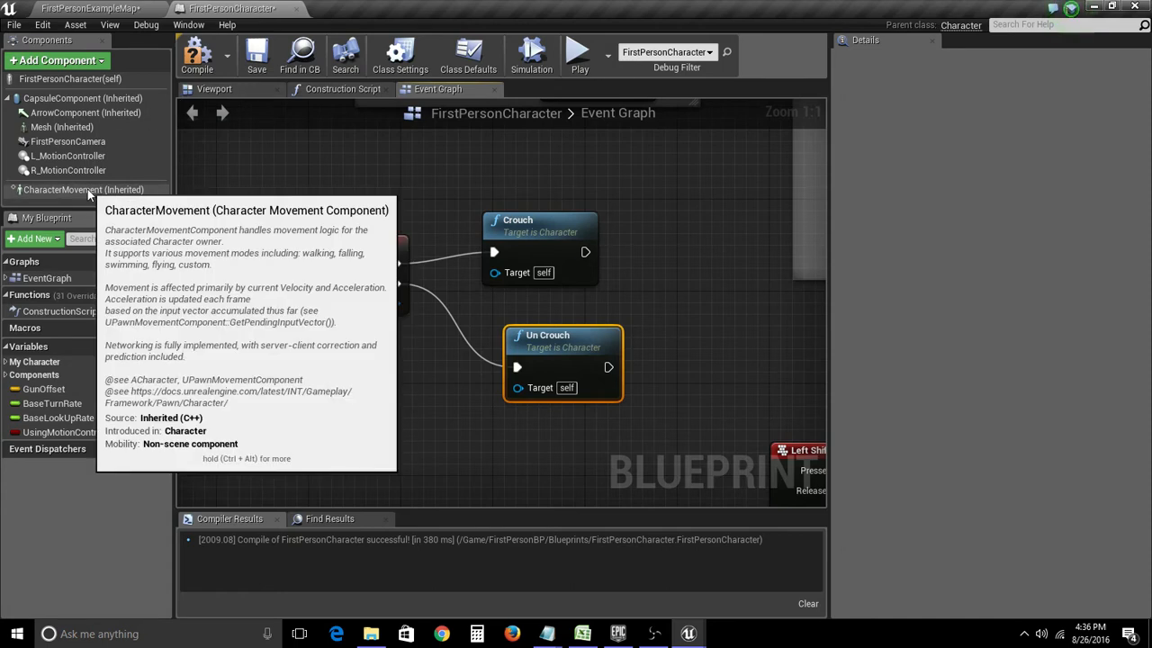
Tick Can Crouch on CharacterMovement, then return to the FirstPersonExampleMap level.
{"action": "left_click", "coordinate": [83, 189]}
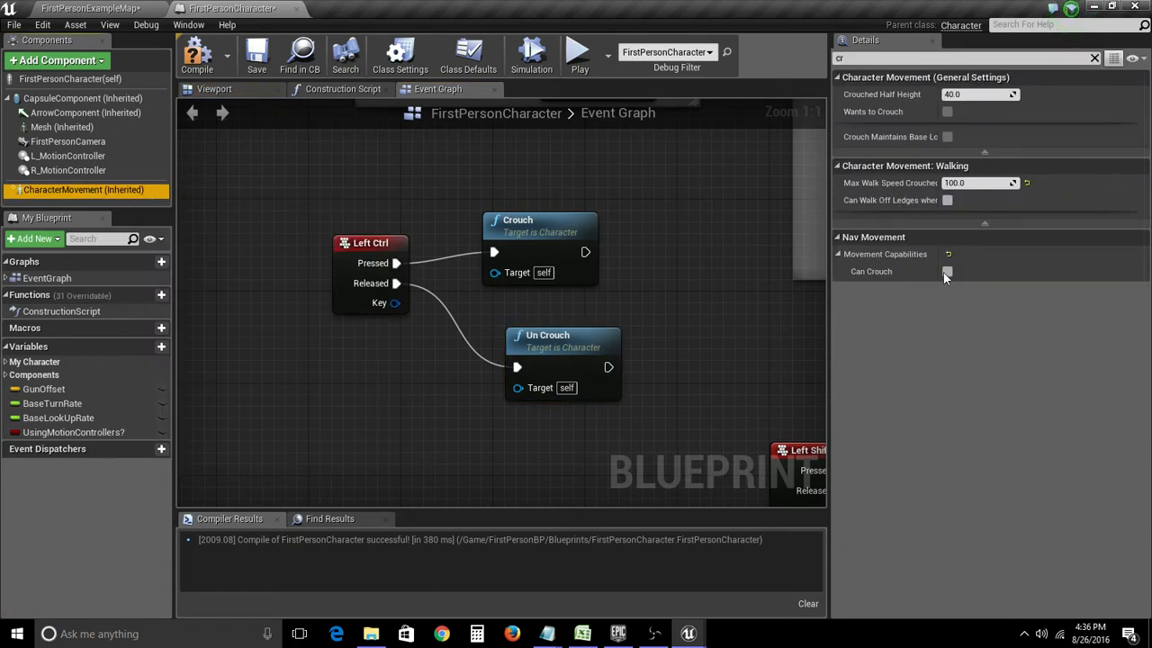
{"action": "left_click", "coordinate": [947, 271]}
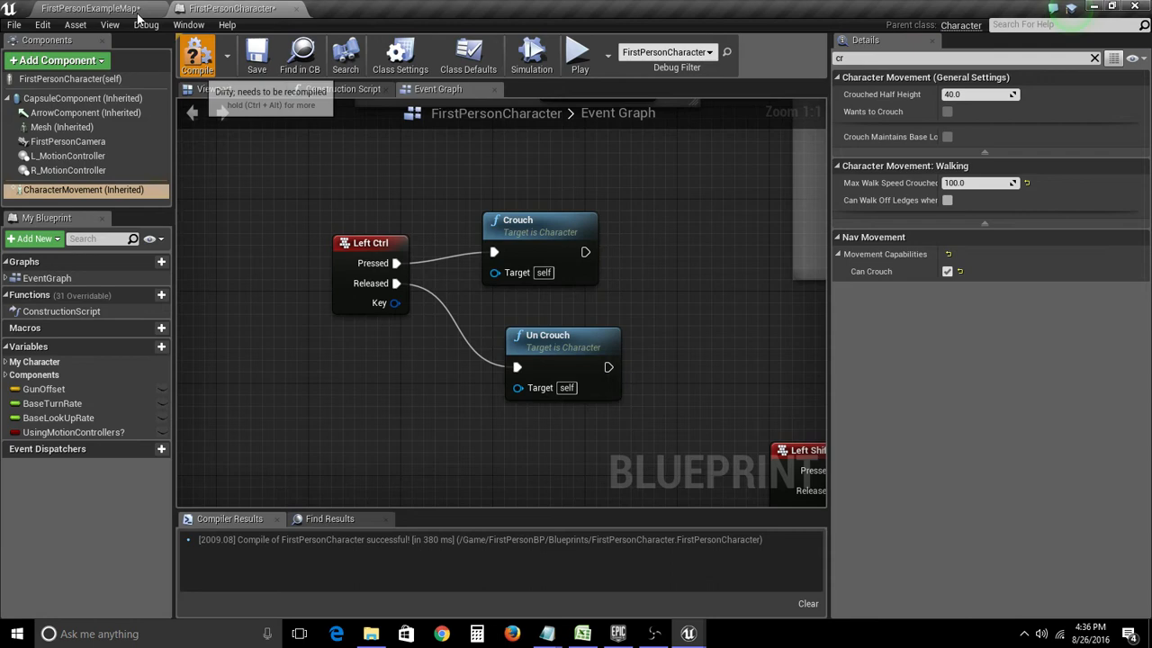
{"action": "left_click", "coordinate": [90, 8]}
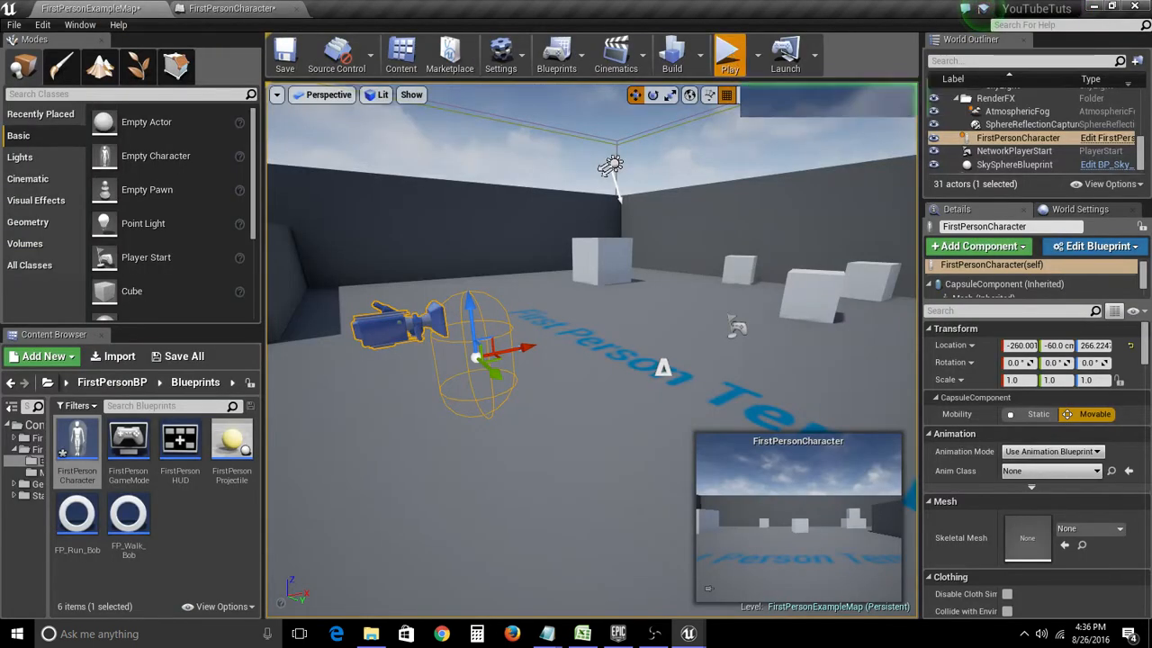
{"action": "left_click", "coordinate": [729, 54]}
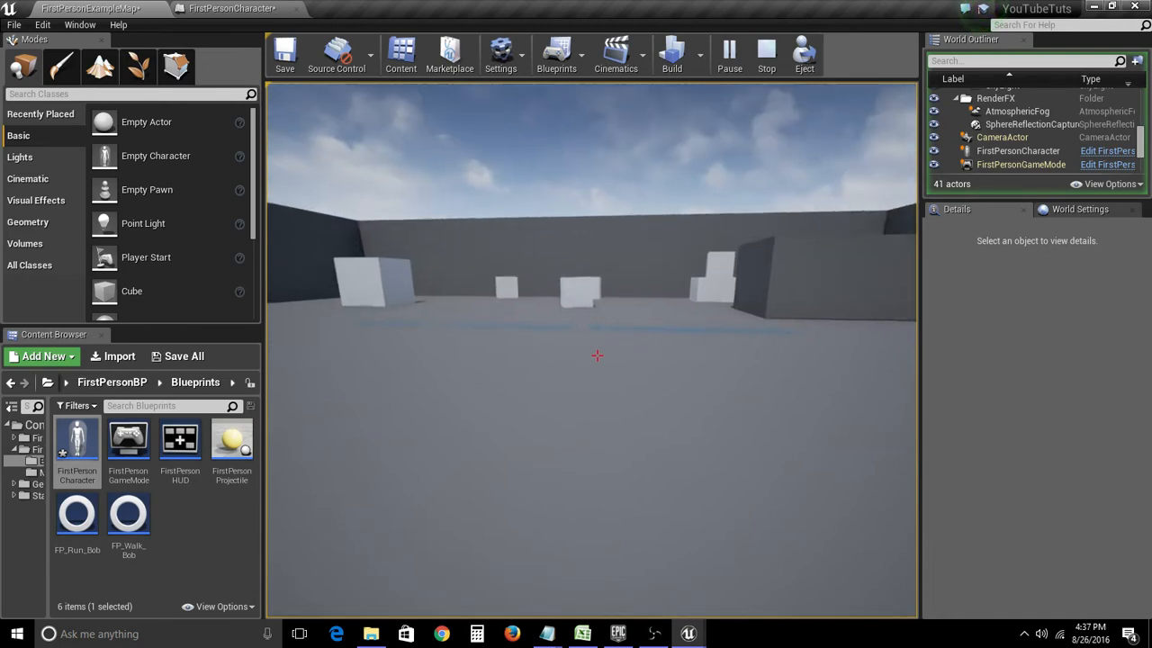
{"action": "left_click", "coordinate": [233, 8]}
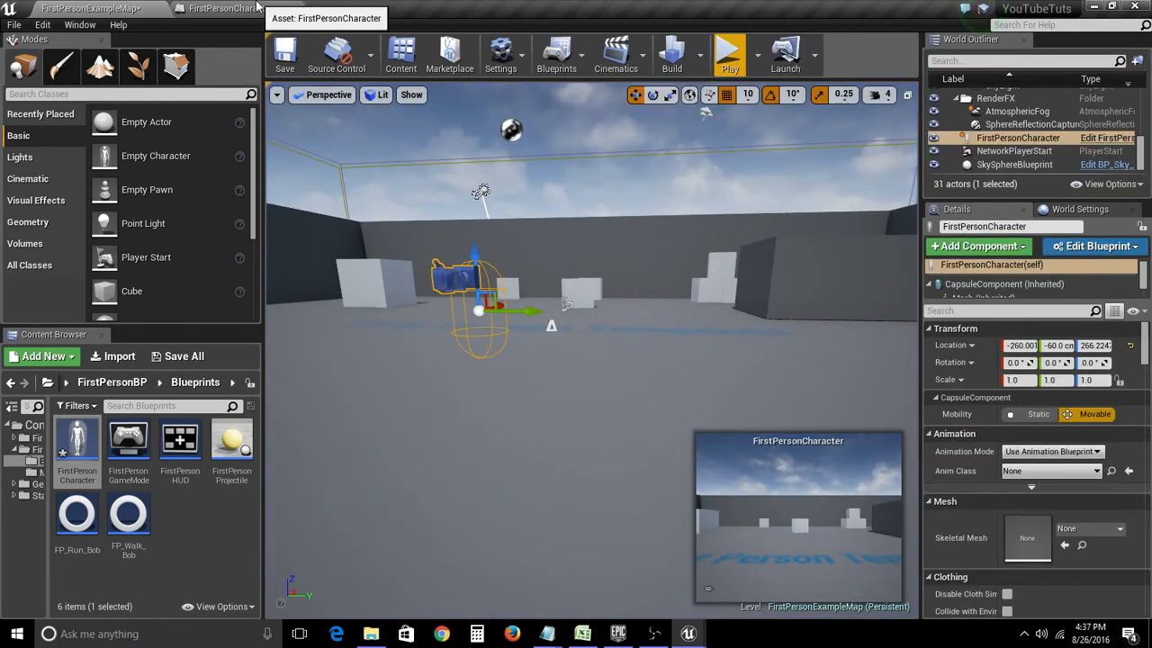
Reopen the FirstPersonCharacter blueprint and select the FirstPersonCamera component.
{"action": "left_click", "coordinate": [225, 8]}
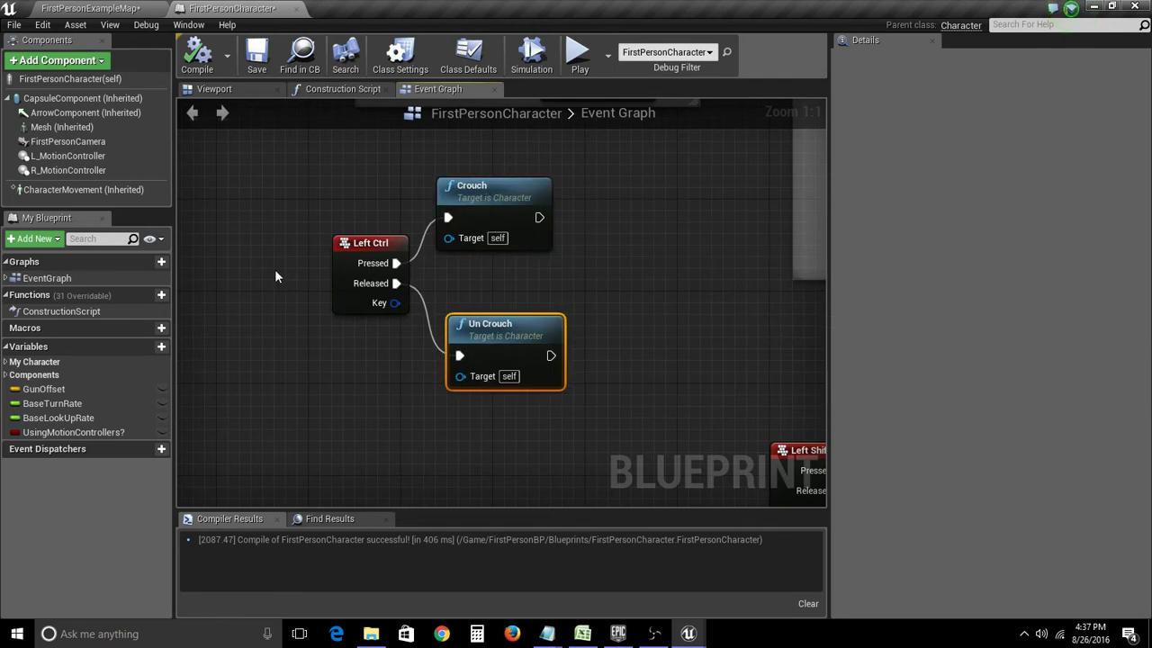
{"action": "mouse_move", "coordinate": [67, 156]}
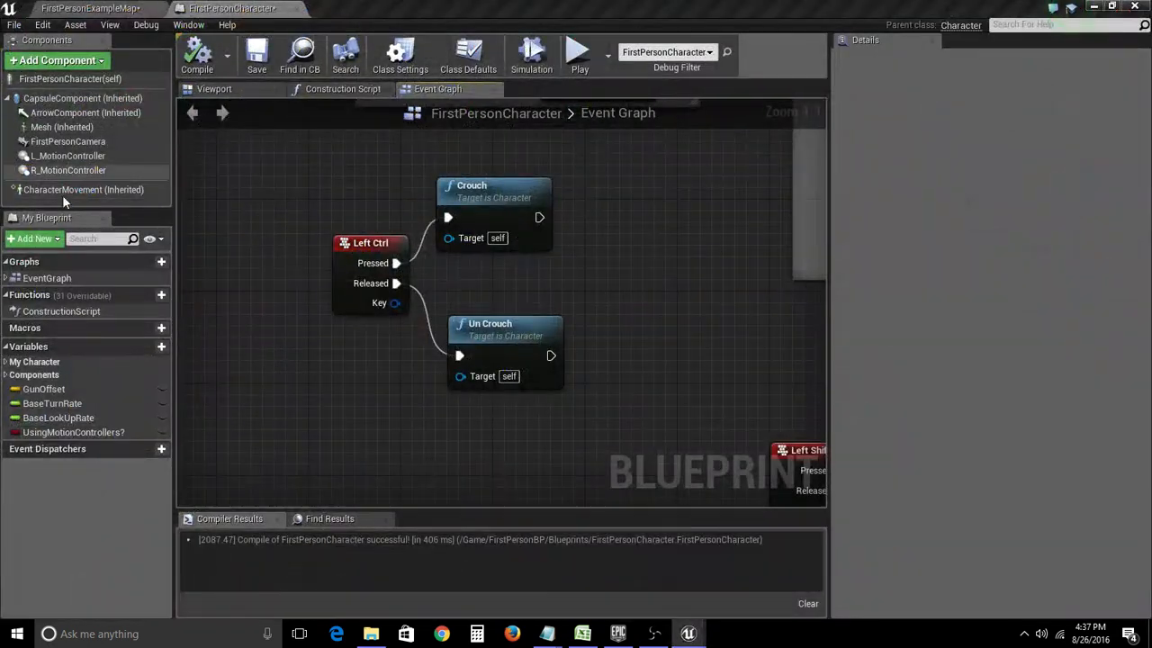
{"action": "left_click", "coordinate": [67, 141]}
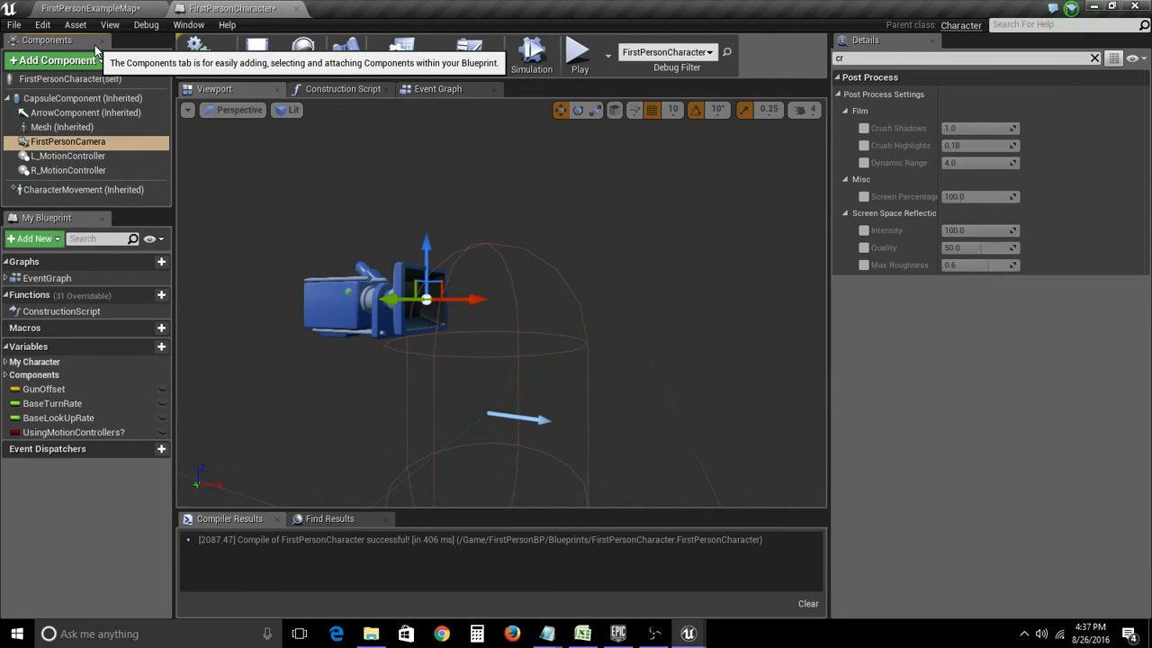
{"action": "left_click", "coordinate": [46, 40]}
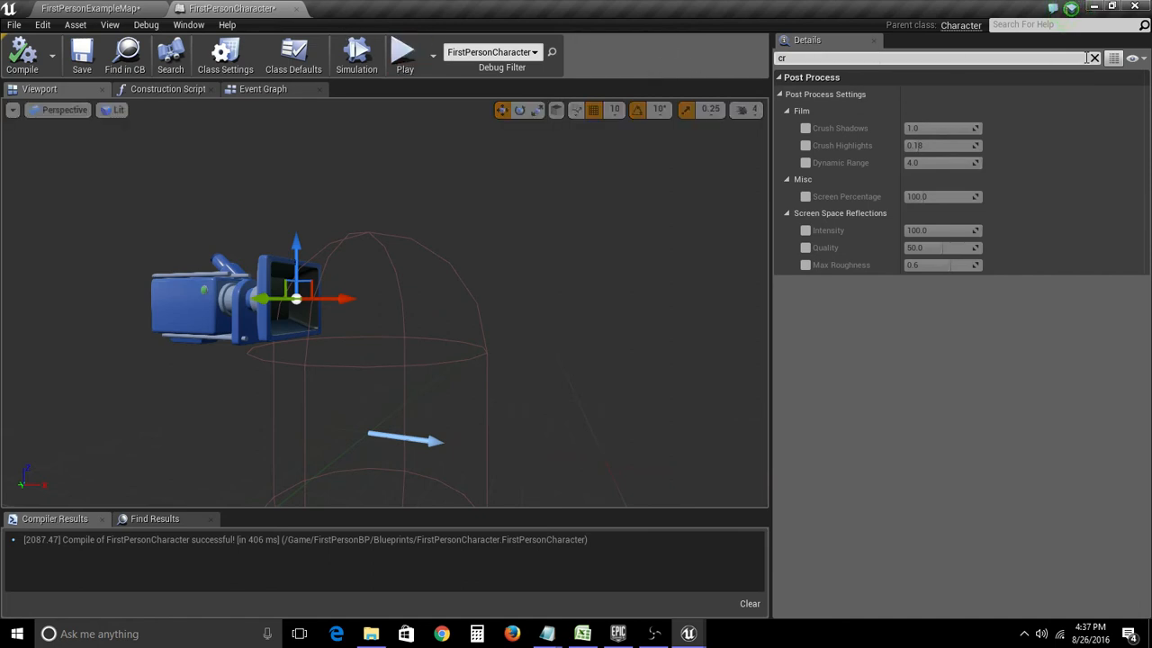
{"action": "left_click", "coordinate": [188, 24]}
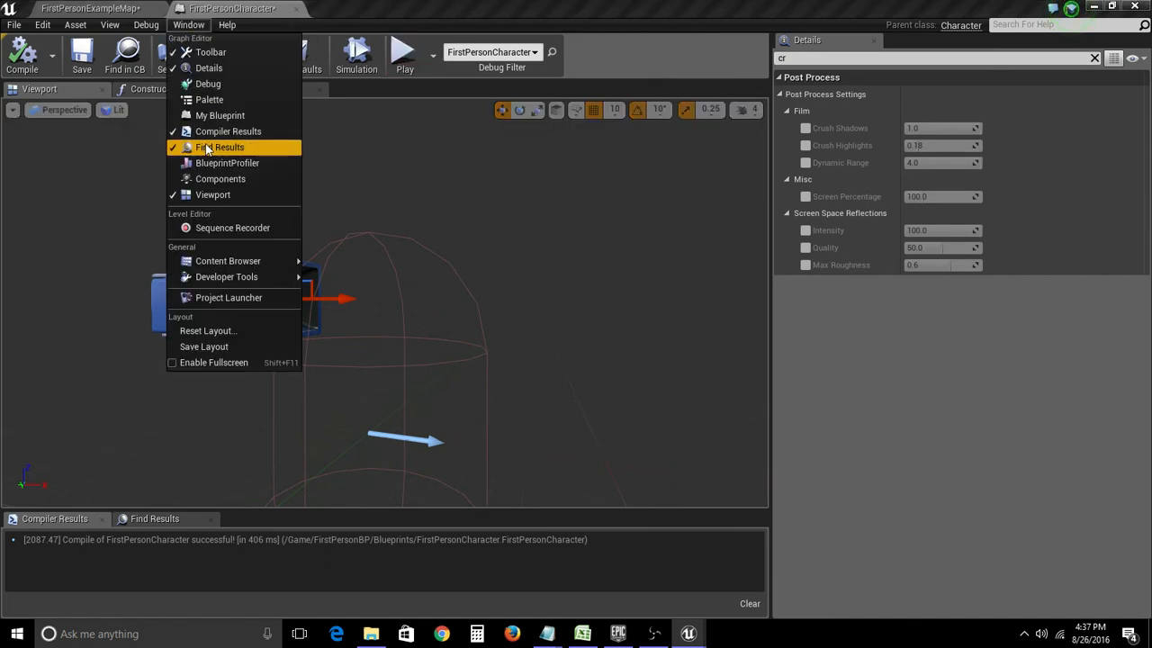
{"action": "mouse_move", "coordinate": [219, 178]}
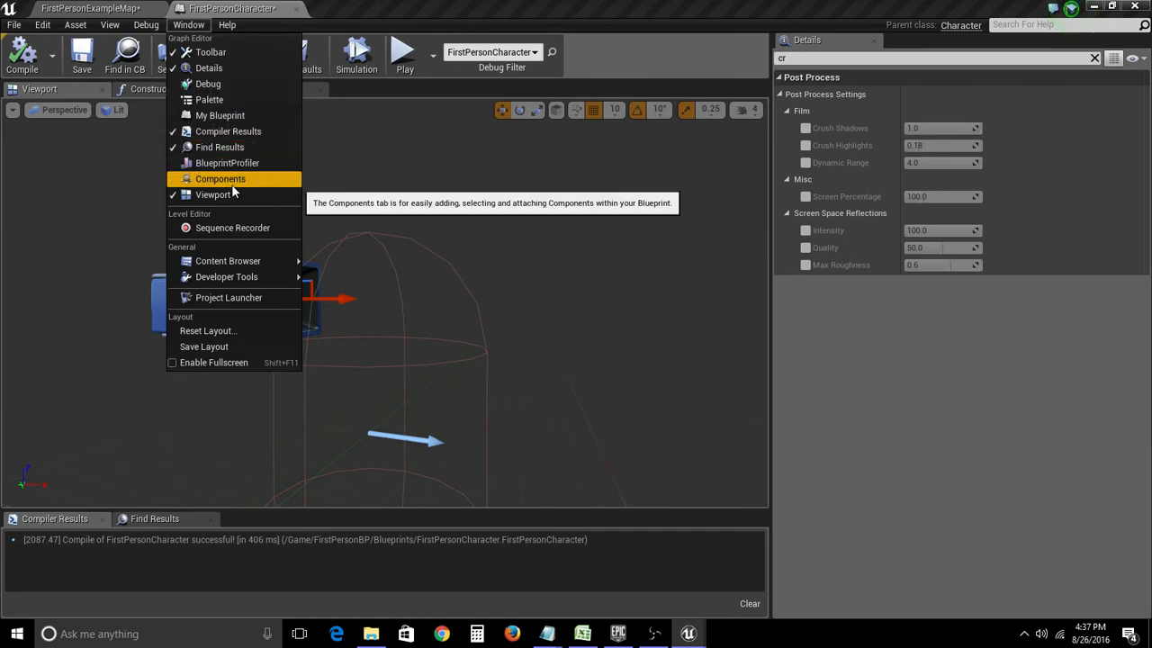
{"action": "left_click", "coordinate": [220, 178]}
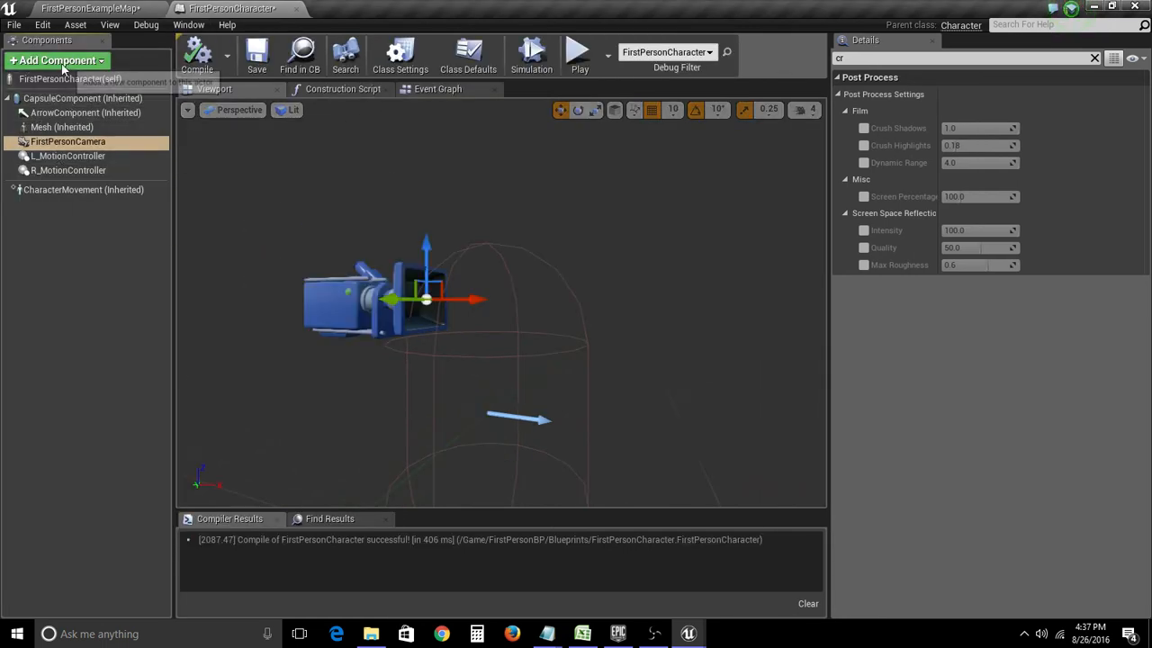
Add a SpringArm component and parent FirstPersonCamera under it.
{"action": "left_click", "coordinate": [57, 61]}
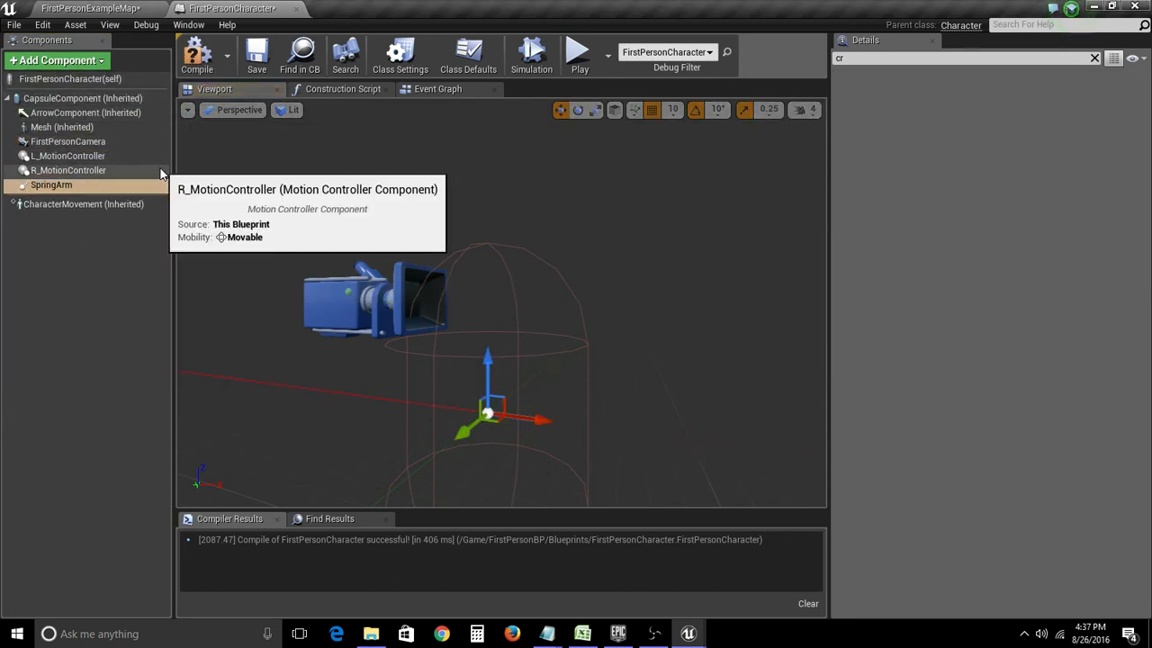
{"action": "mouse_move", "coordinate": [67, 141]}
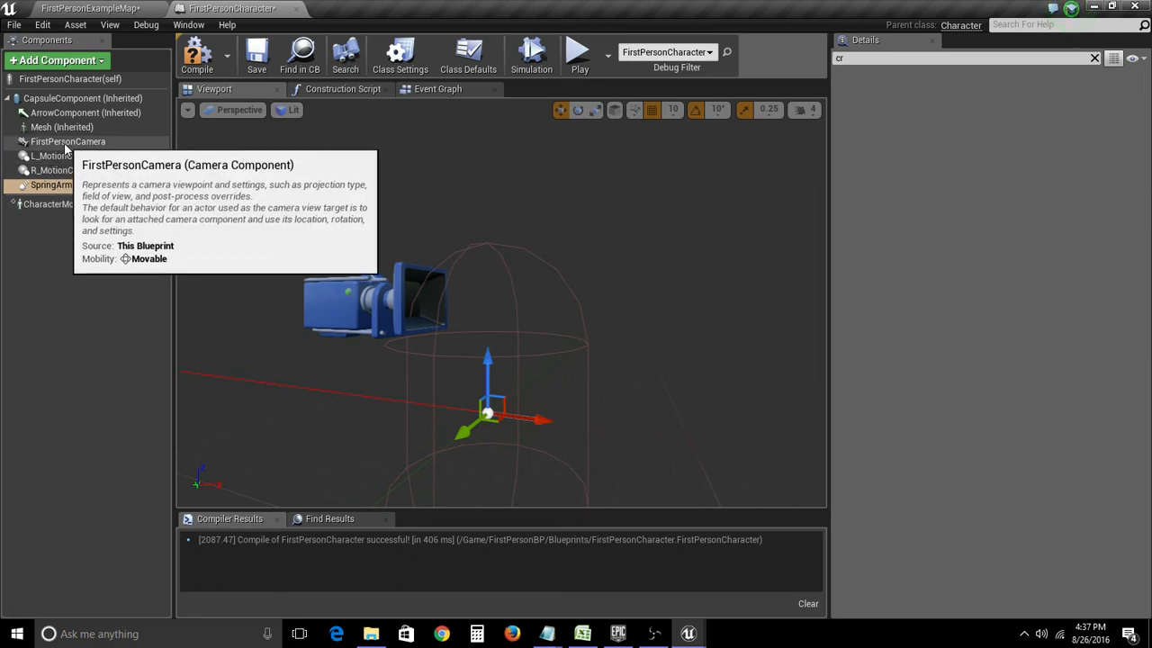
{"action": "left_click", "coordinate": [76, 184]}
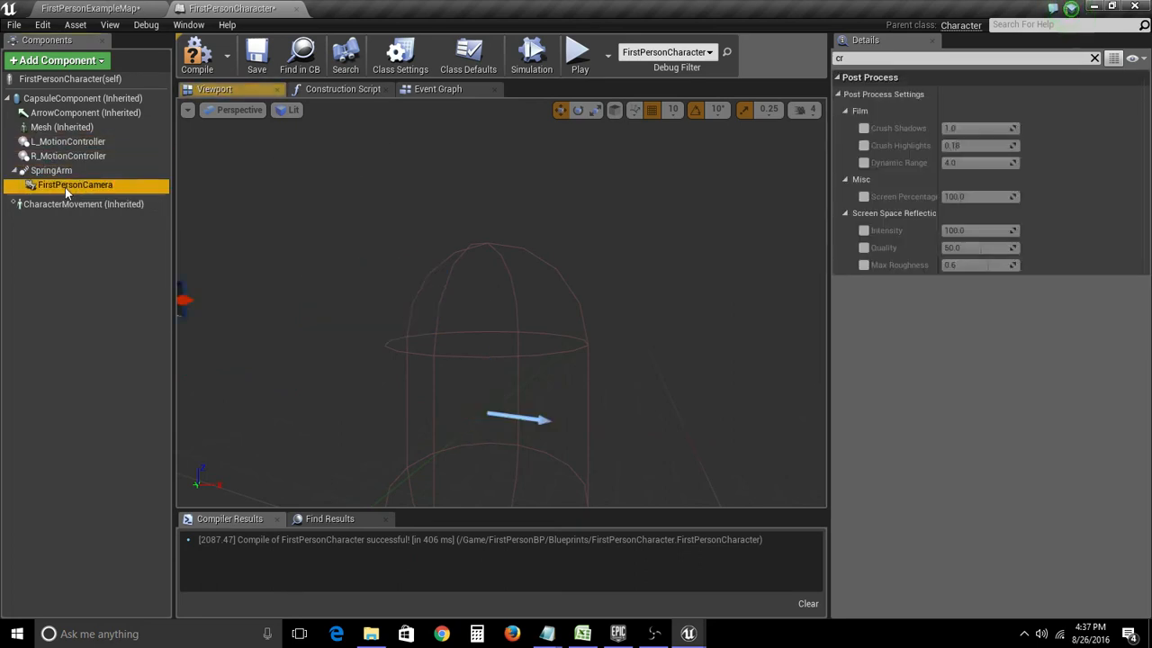
{"action": "left_click", "coordinate": [52, 170]}
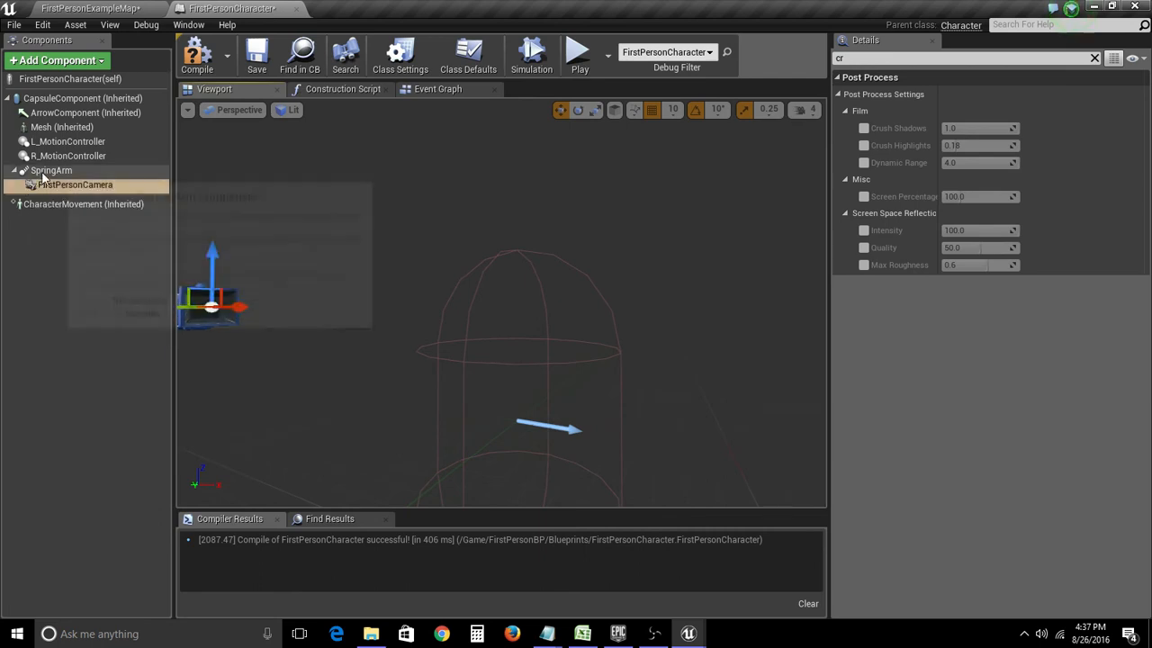
Give SpringArm Target Arm Length 0.0 and camera lag at speed 20, then return to the level.
{"action": "left_click", "coordinate": [51, 170]}
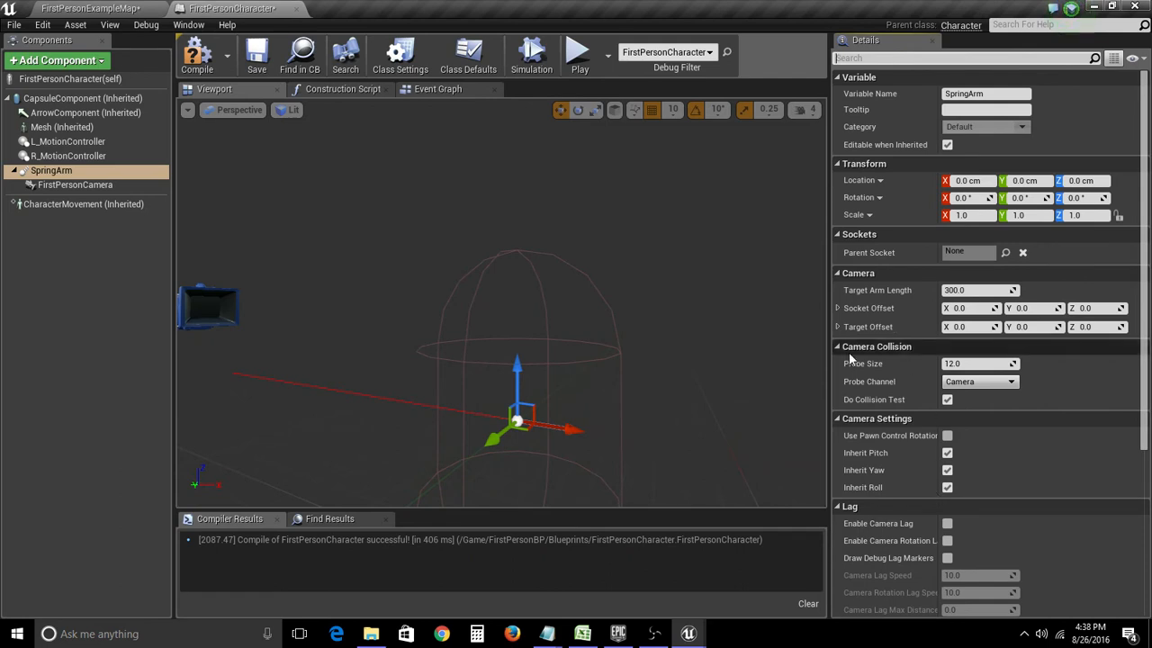
{"action": "mouse_move", "coordinate": [884, 296]}
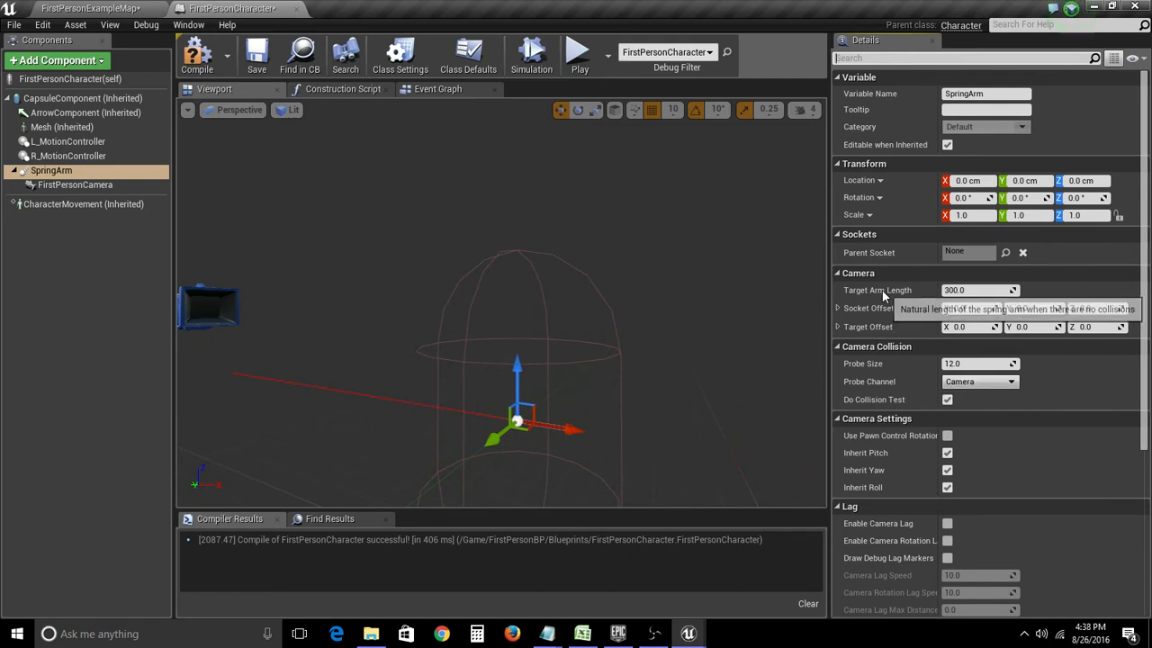
{"action": "type", "text": "0.0"}
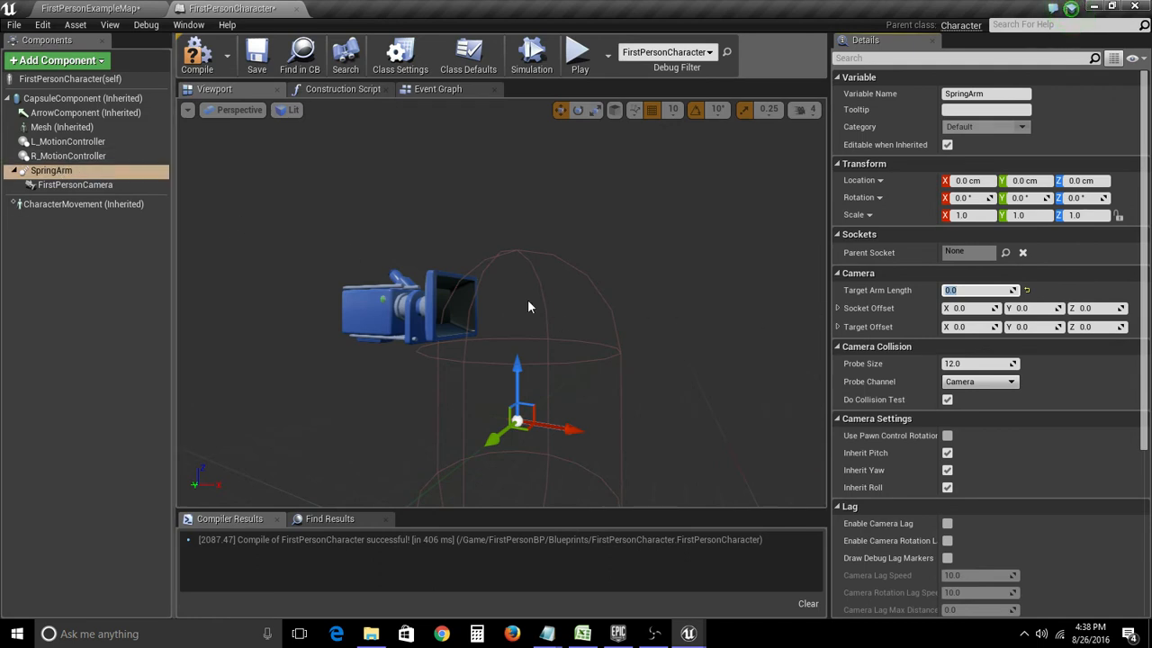
{"action": "scroll", "scroll_direction": "down", "scroll_amount": 3}
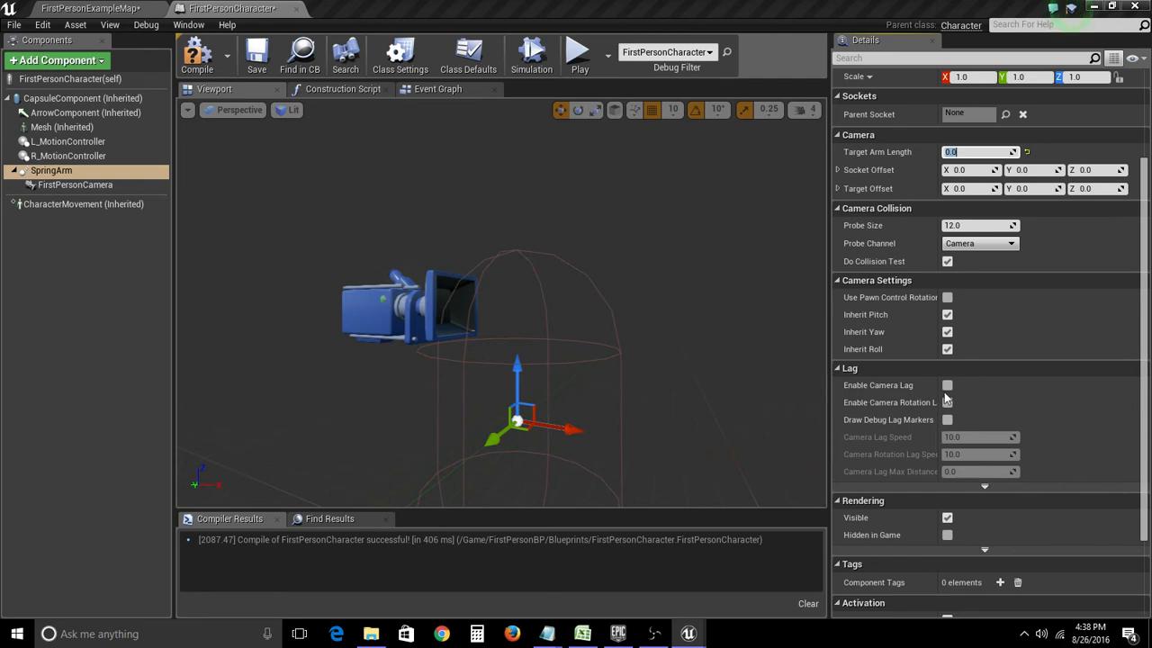
{"action": "left_click", "coordinate": [946, 385]}
{"action": "type", "text": "20"}
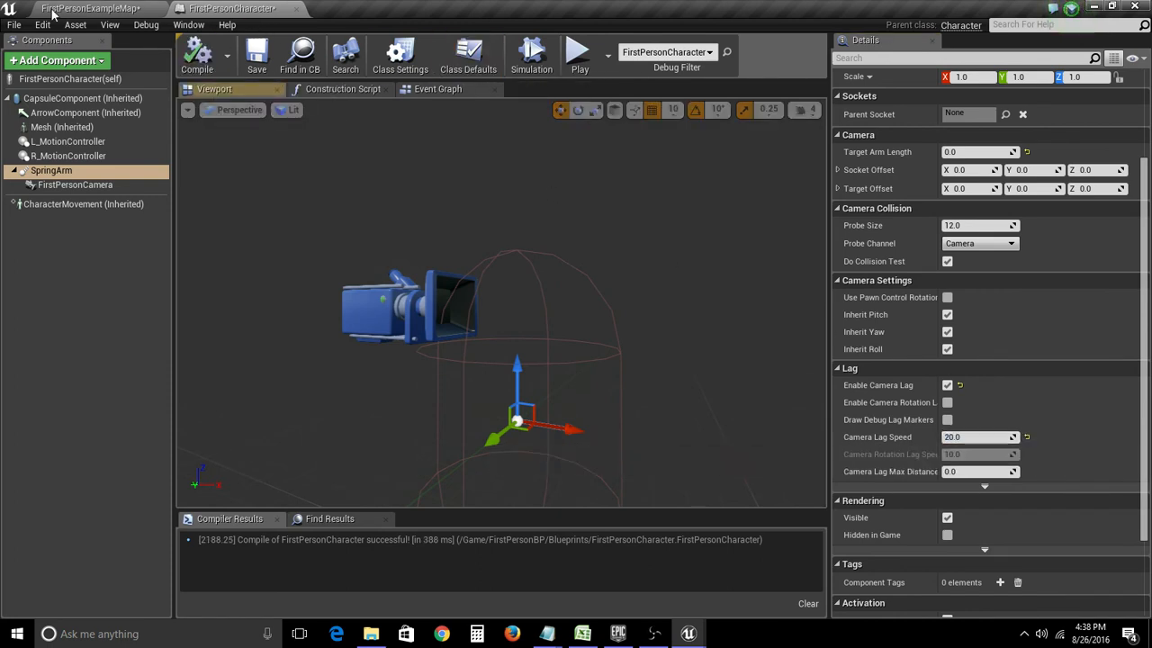
{"action": "left_click", "coordinate": [90, 8]}
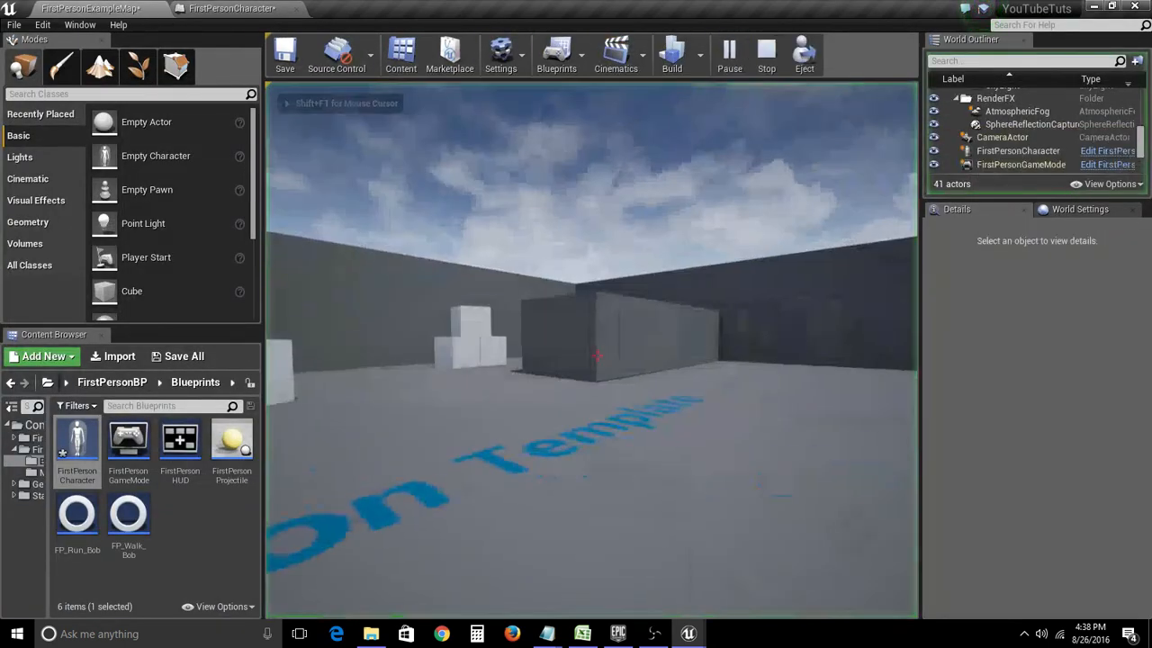